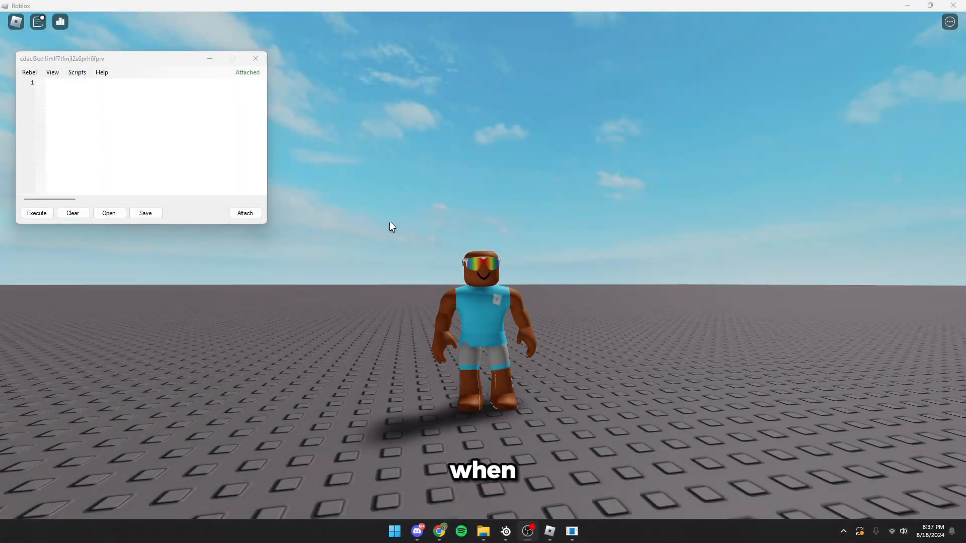
Execute the roughly 870-line UNC environment check script from the attached Rebel editor
left_click(37, 214)
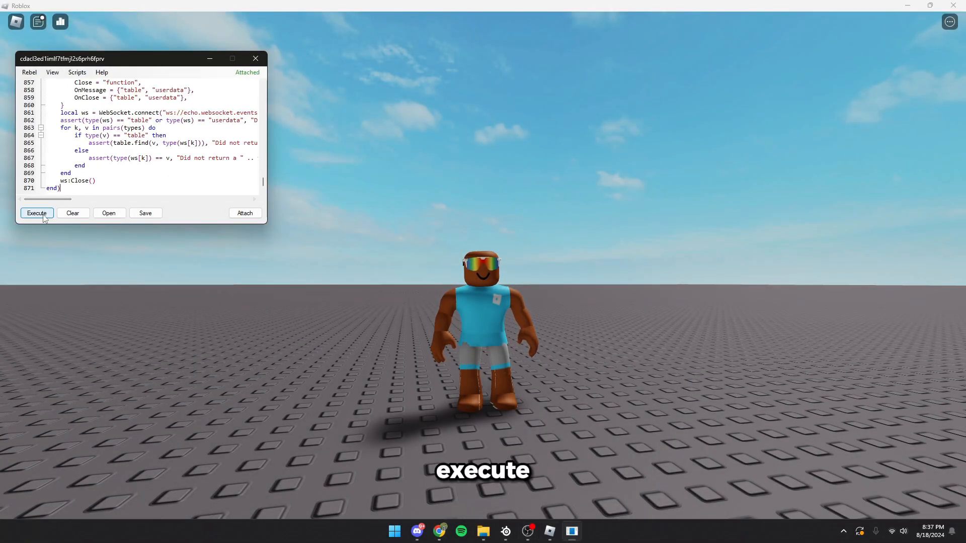
left_click(37, 212)
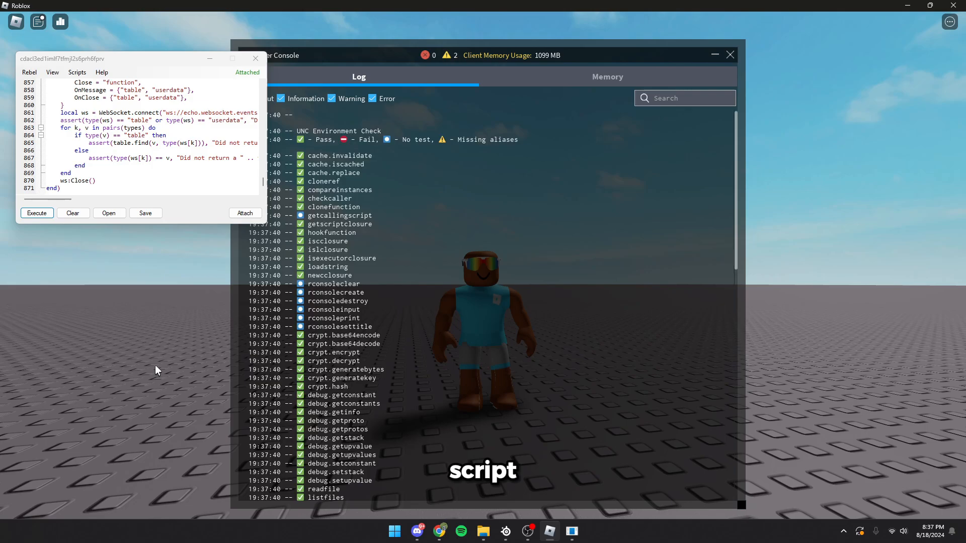
scroll("down", 3)
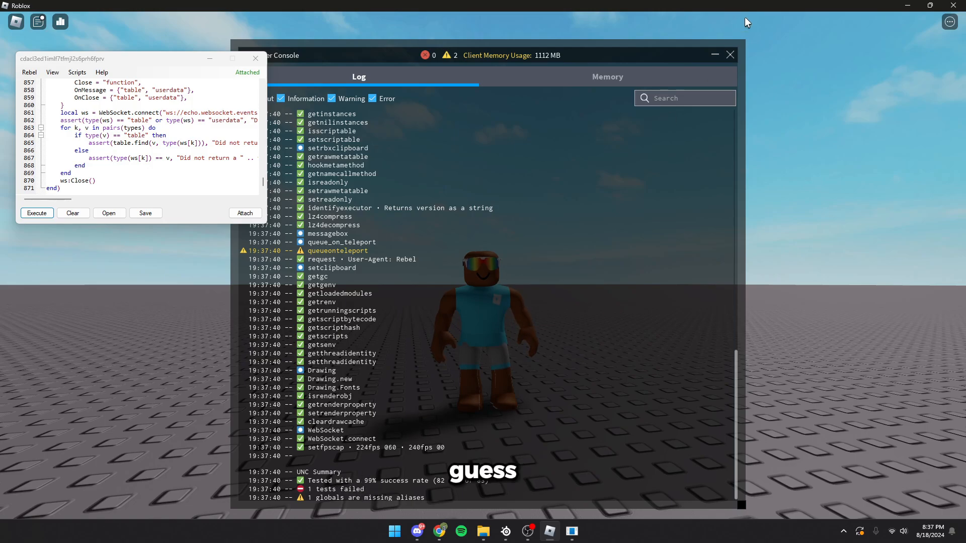
left_click(730, 54)
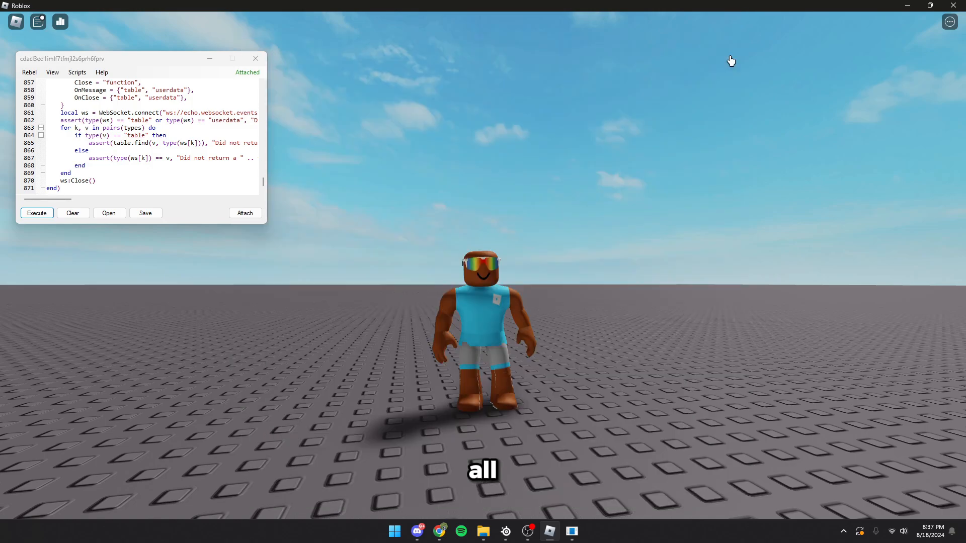
Load Infinite Yield FE v6, try 'wal' in its command bar, and return to the executor
left_click(76, 73)
type("u")
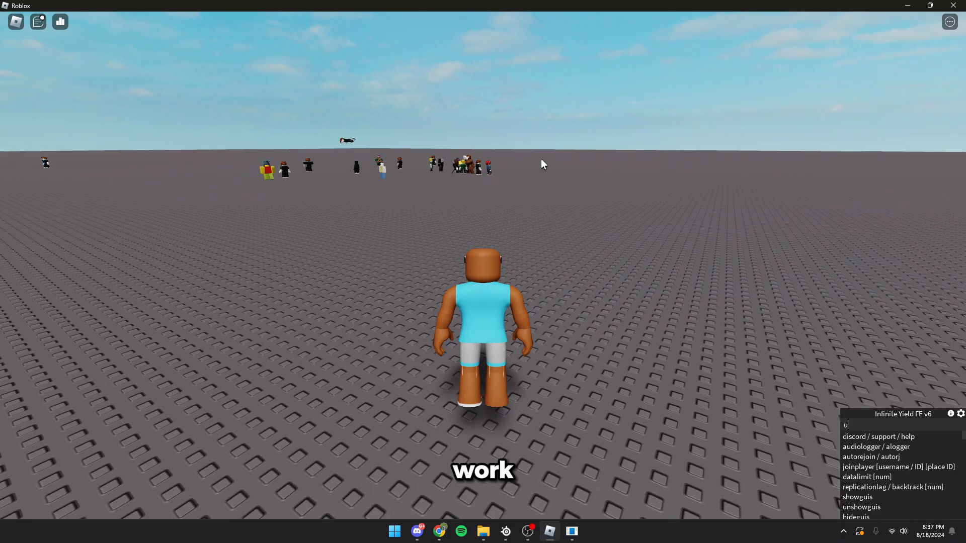
type("wal")
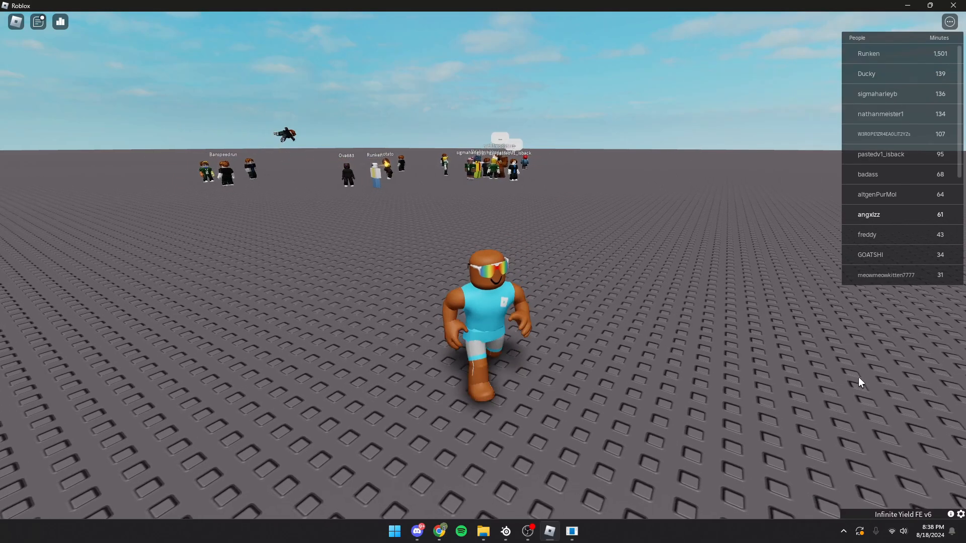
left_click(867, 53)
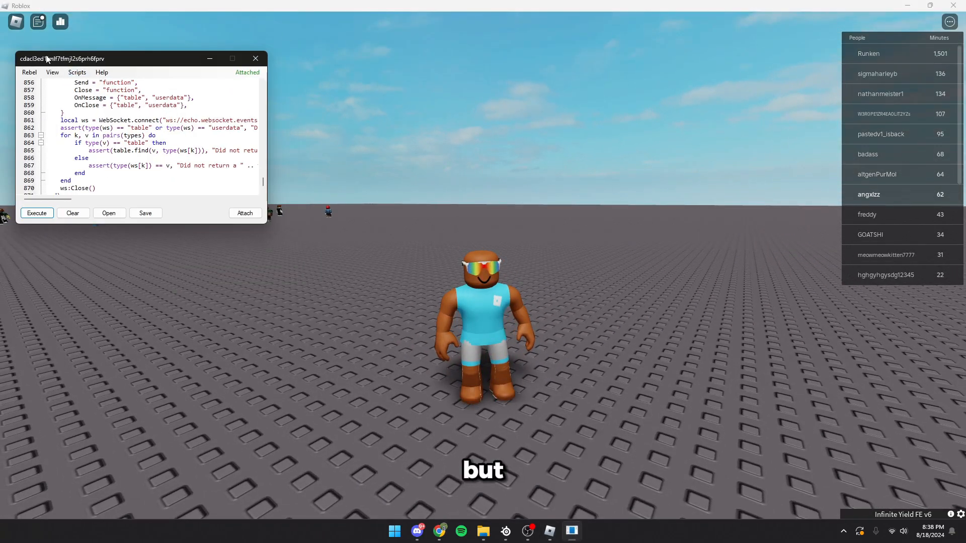
Load Dex Explorer from Scripts, expand and collapse Workspace, then close its panels
left_click(78, 72)
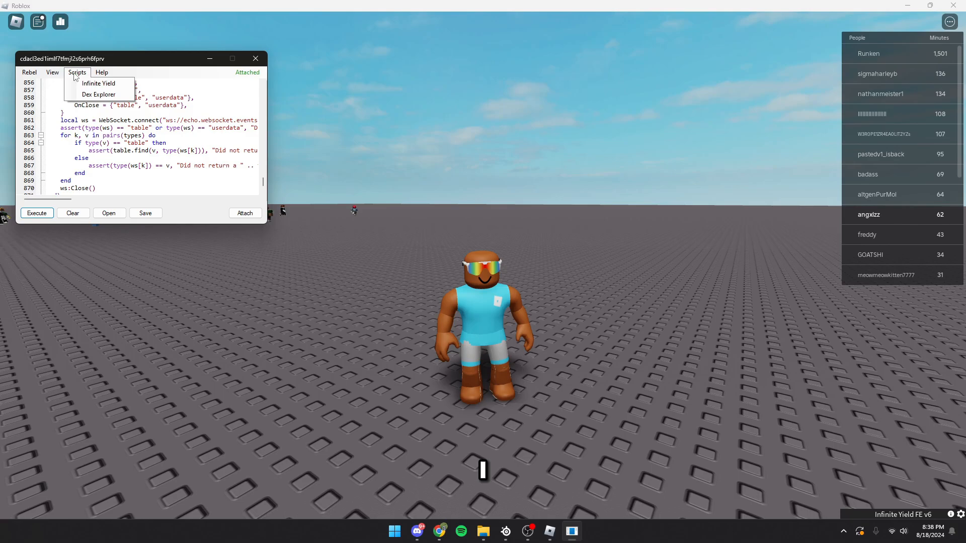
left_click(99, 94)
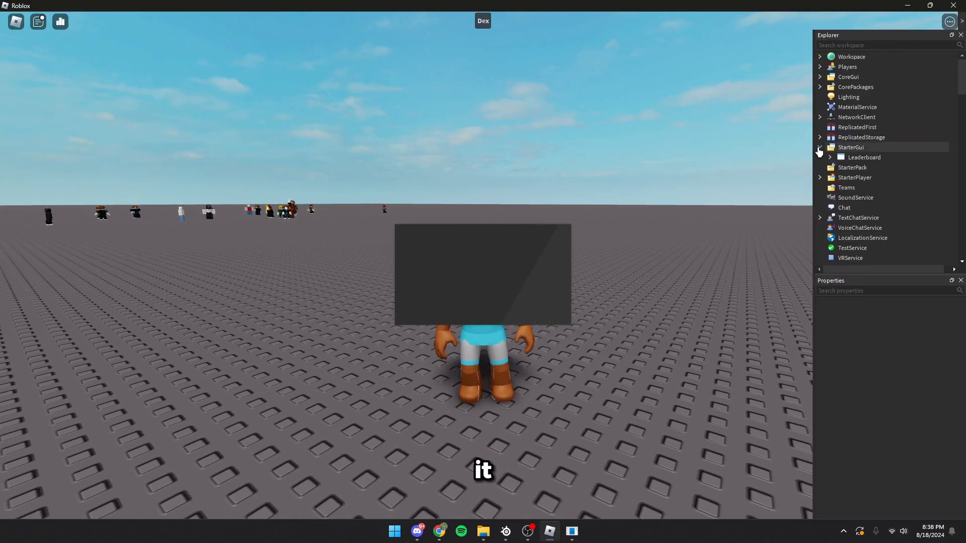
left_click(821, 116)
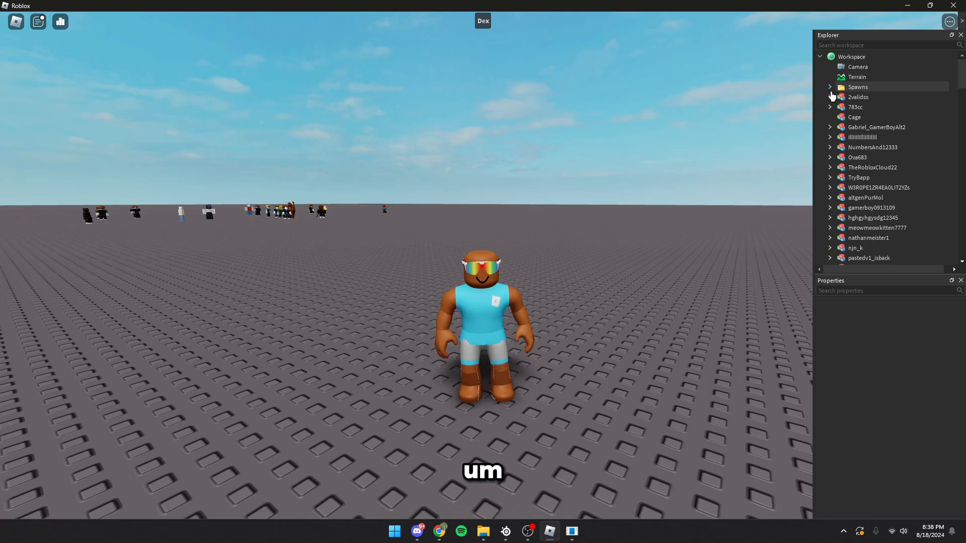
left_click(830, 97)
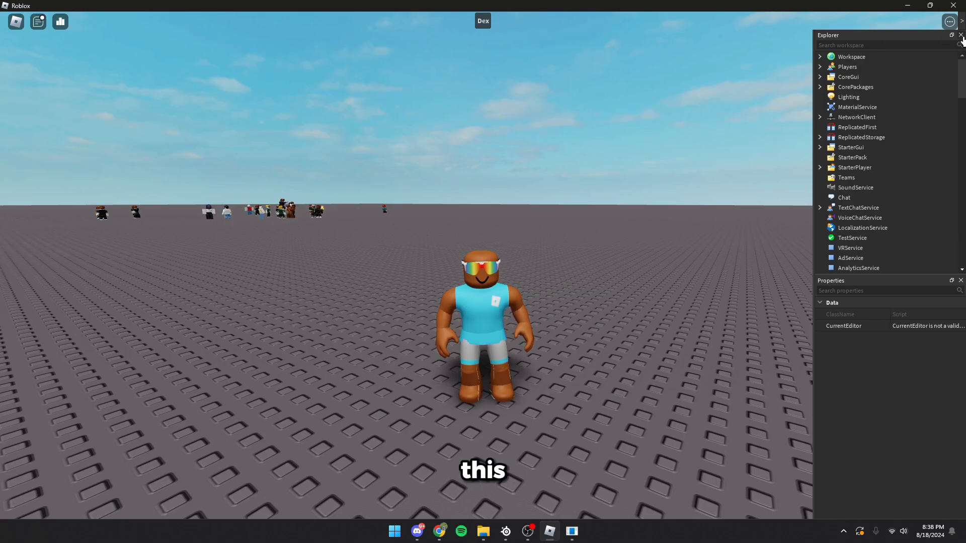
left_click(960, 35)
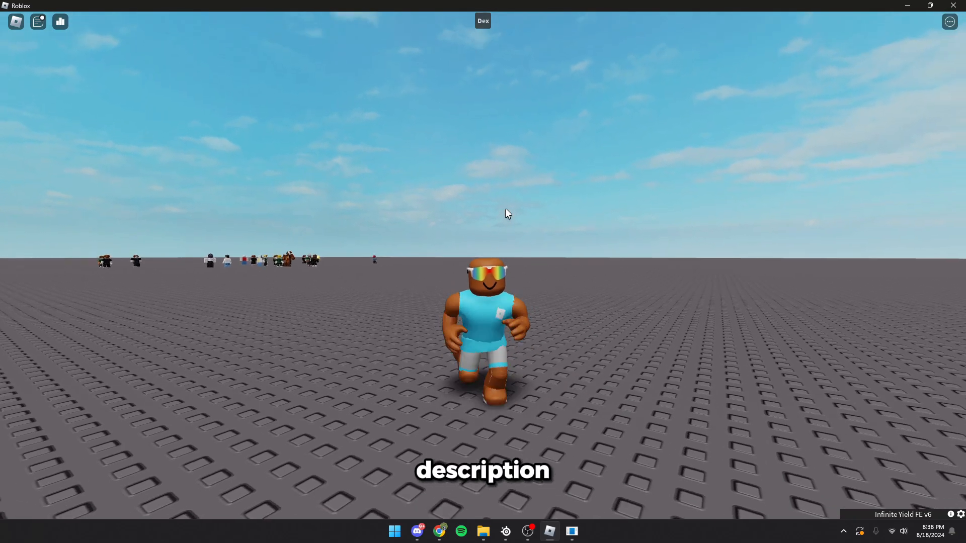